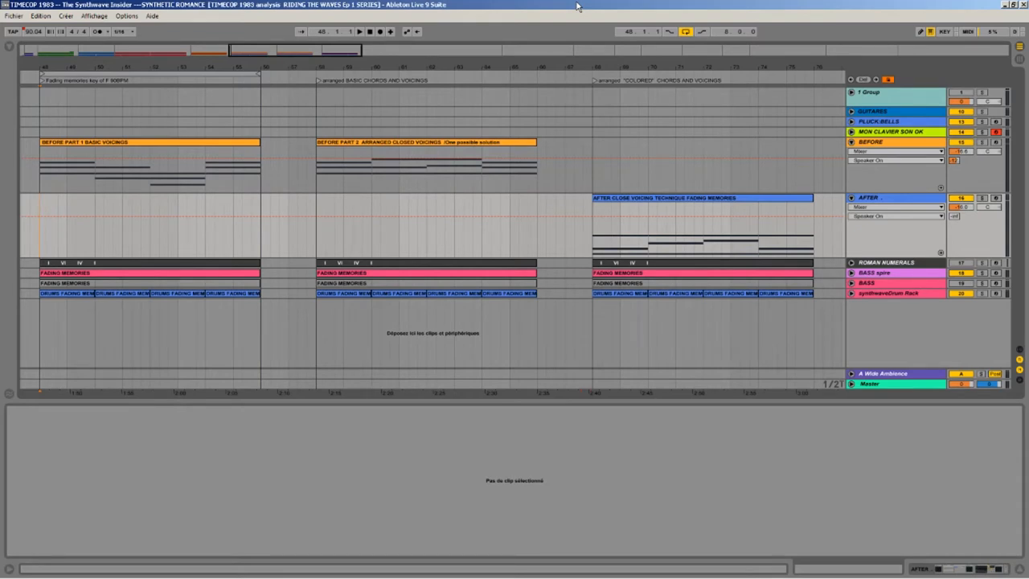
mouse_move(586, 21)
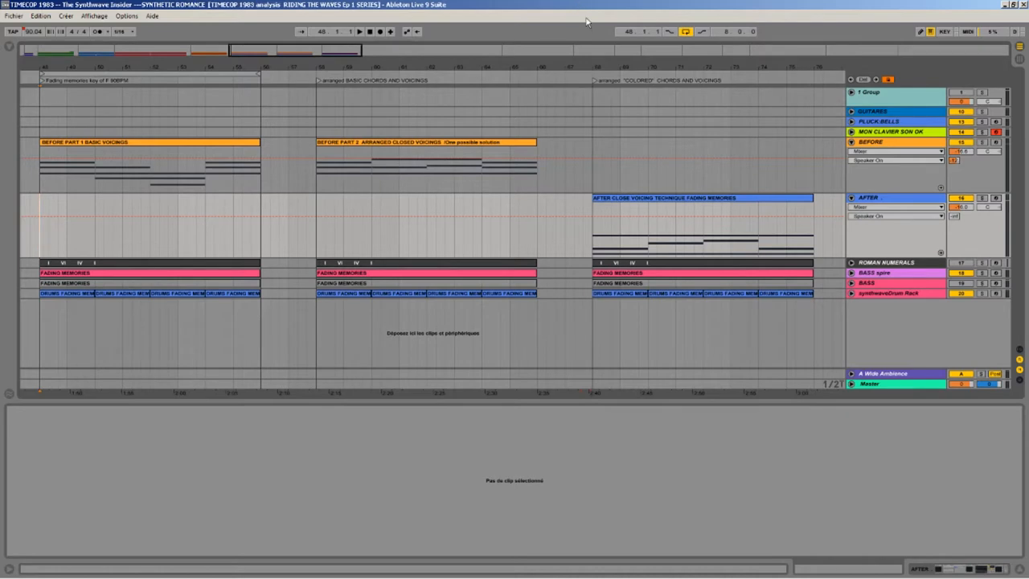
mouse_move(558, 4)
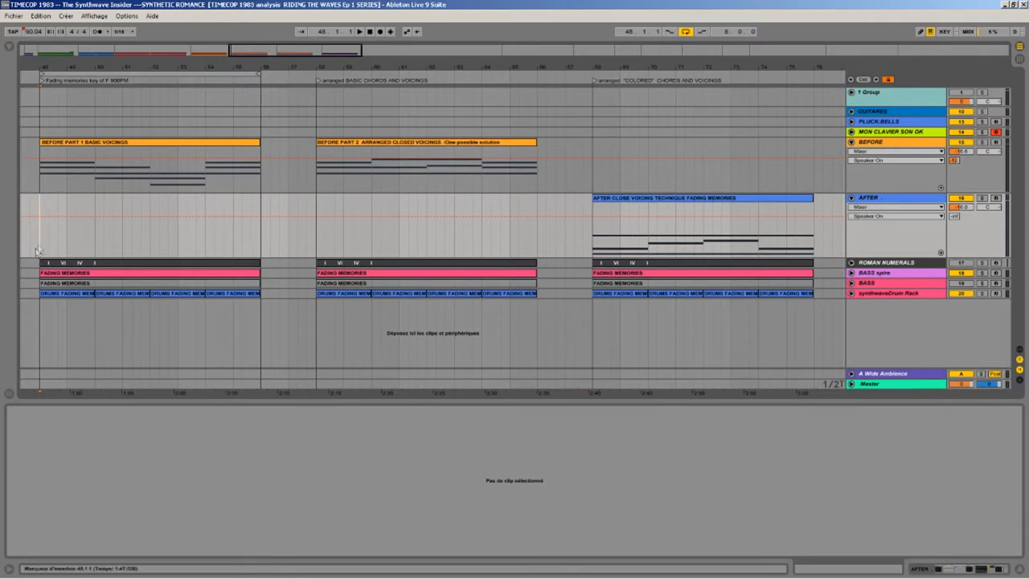
mouse_move(43, 243)
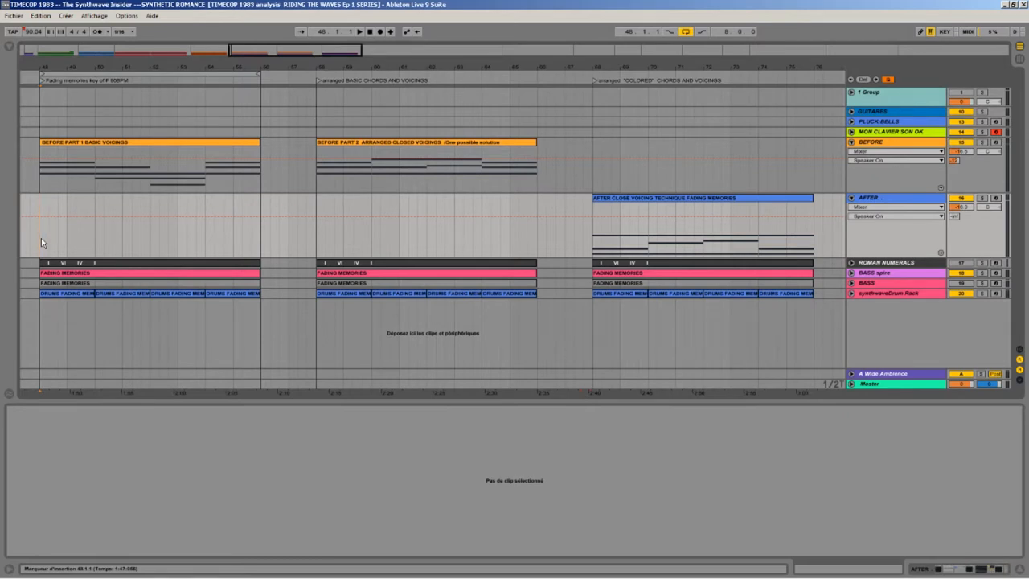
mouse_move(46, 317)
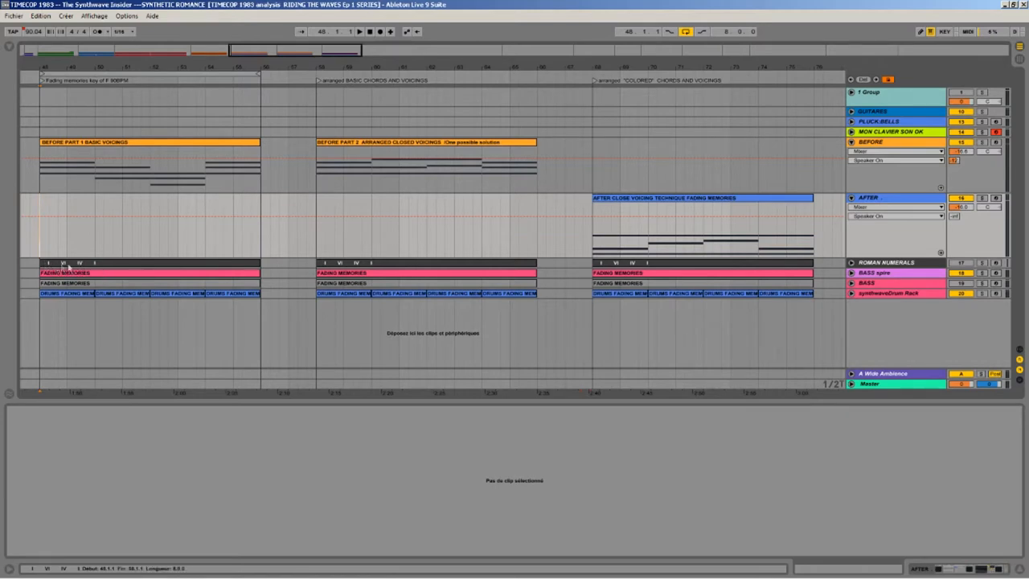
Play the basic-voicings section from bar 49, then stop playback.
left_click(60, 273)
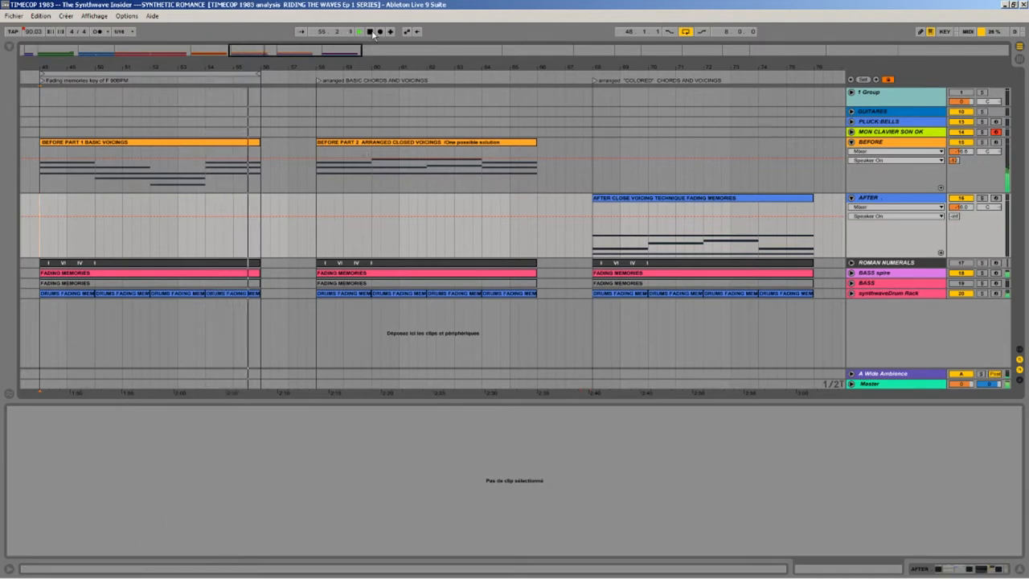
left_click(359, 31)
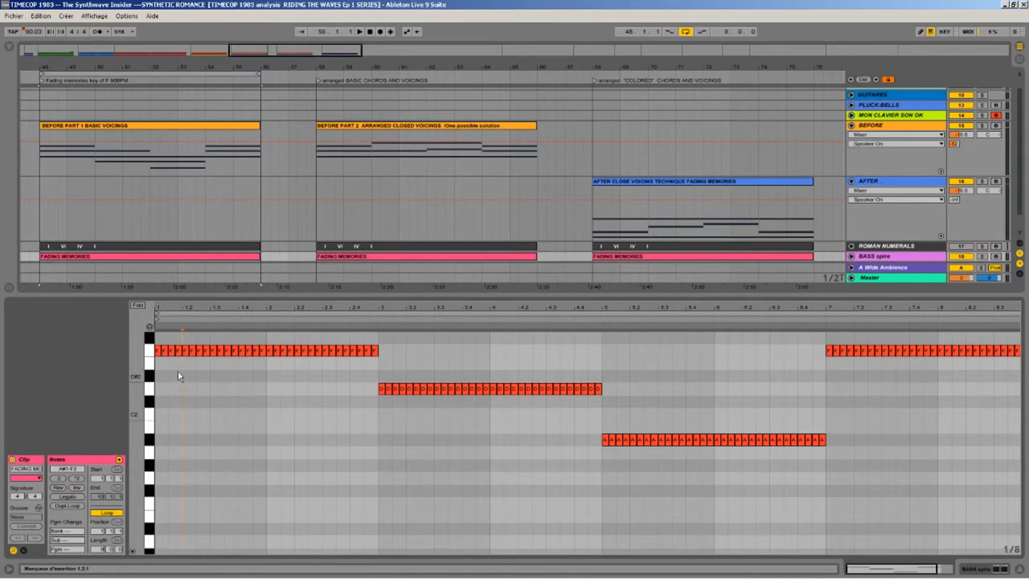
mouse_move(282, 379)
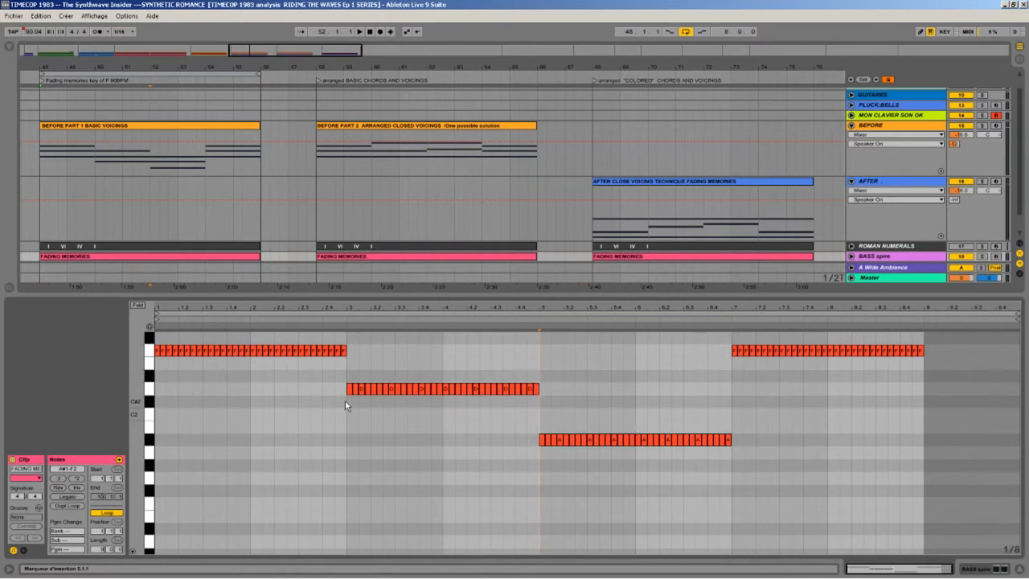
mouse_move(643, 372)
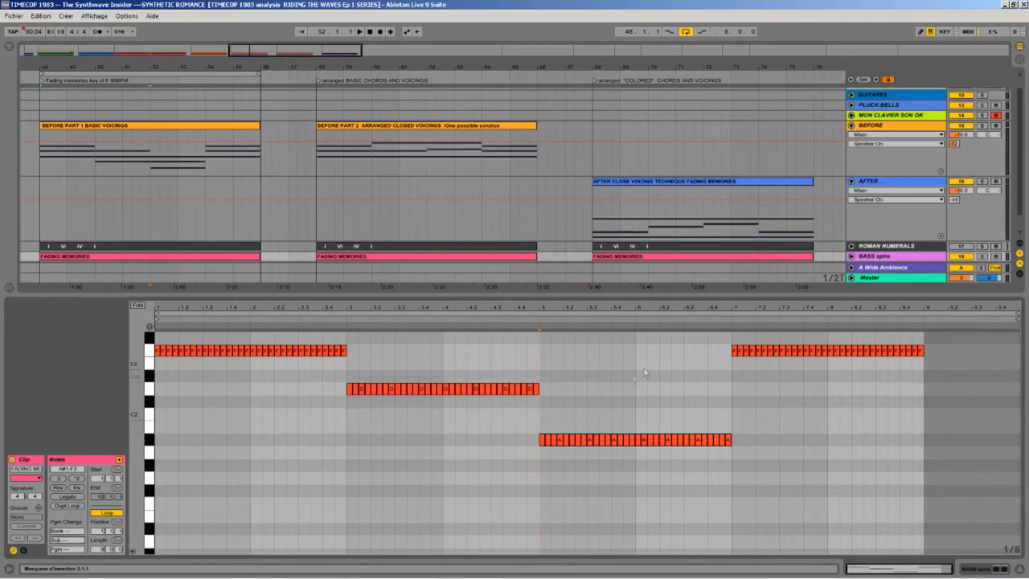
mouse_move(227, 304)
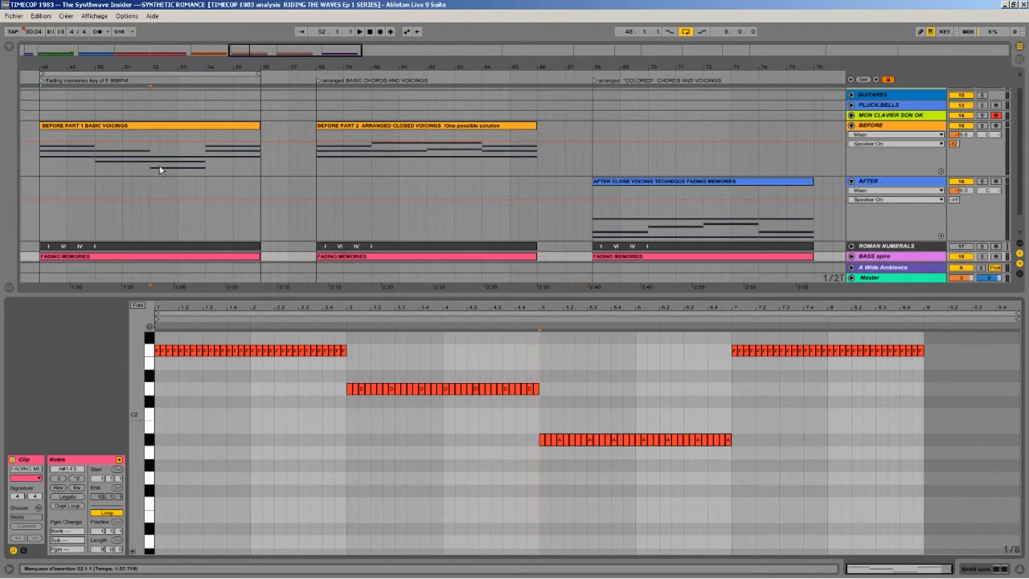
mouse_move(152, 172)
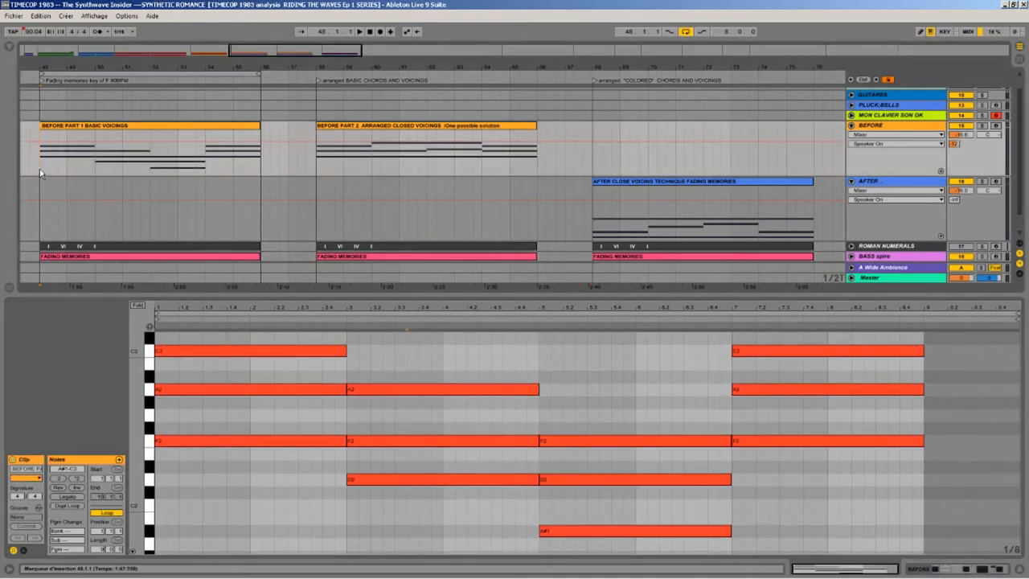
mouse_move(61, 237)
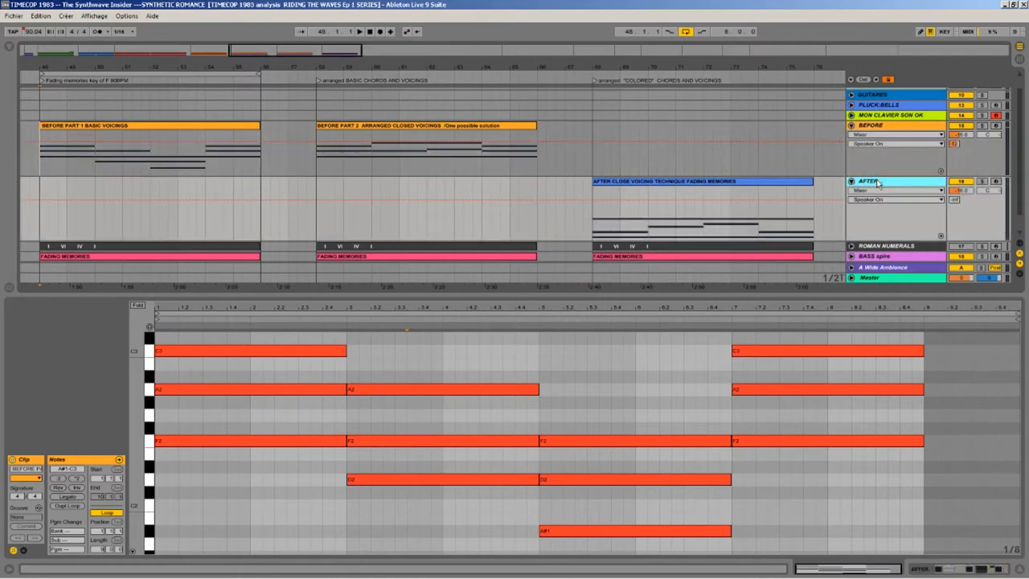
Select the Before Part 1 basic-voicings clip so its chord notes stay in the note editor.
left_click(896, 181)
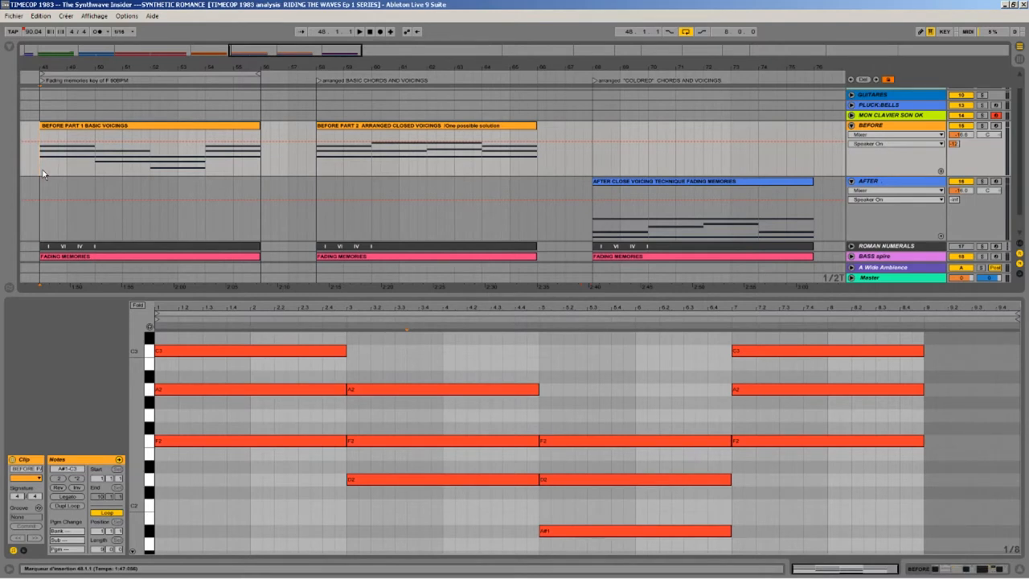
left_click(148, 124)
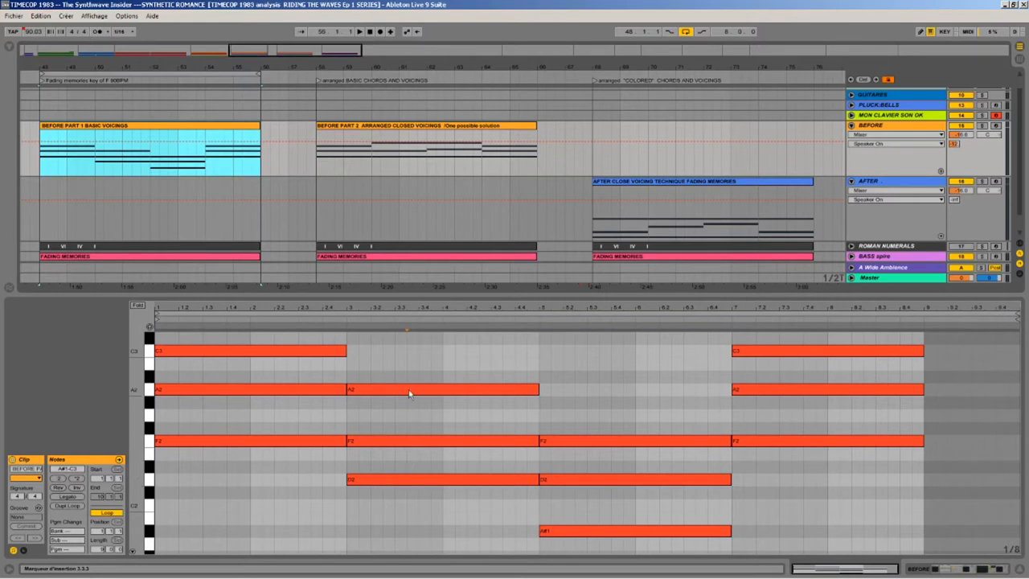
mouse_move(599, 490)
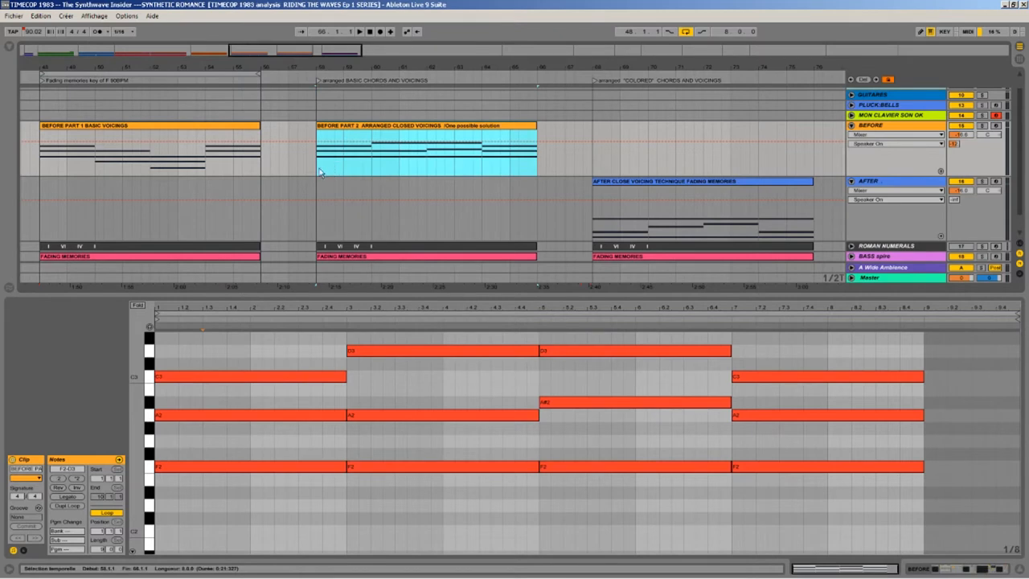
Deselect the clip, leaving the second BASS track's Fading Memories clips visible.
left_click(402, 145)
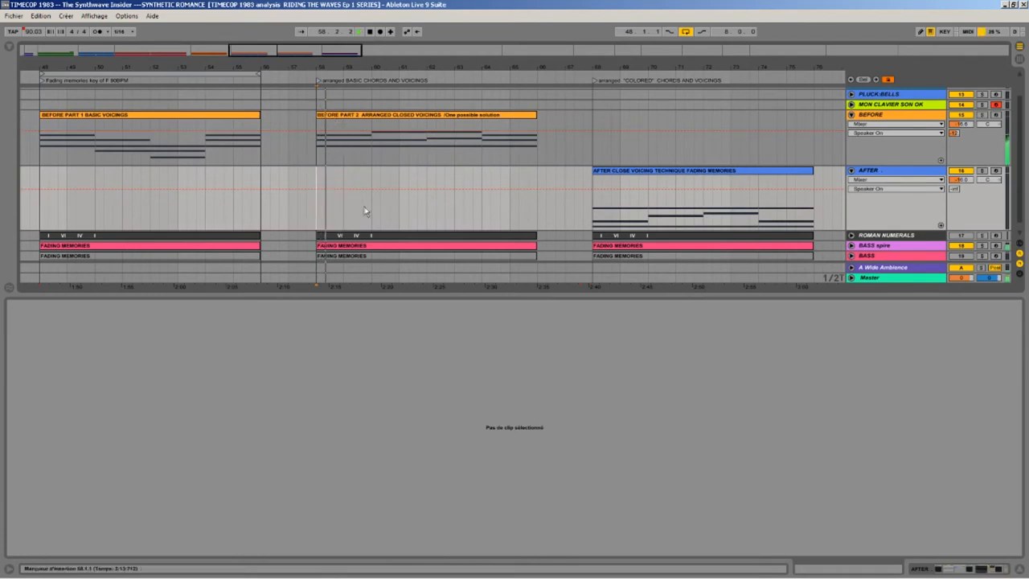
Select the Before Part 2 clip to show its D3, C3, A#2, A2, F2 notes.
left_click(426, 137)
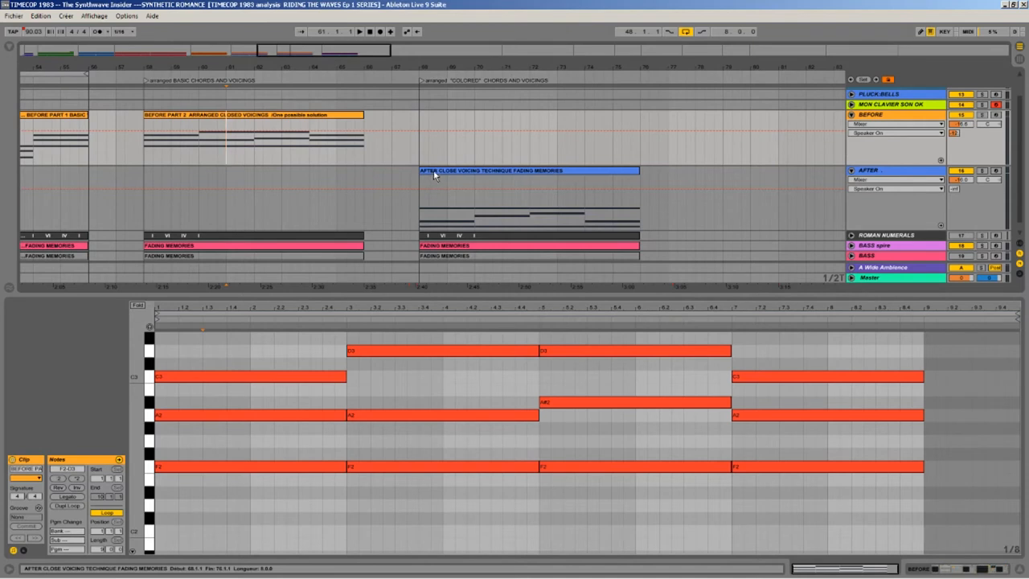
left_click(529, 171)
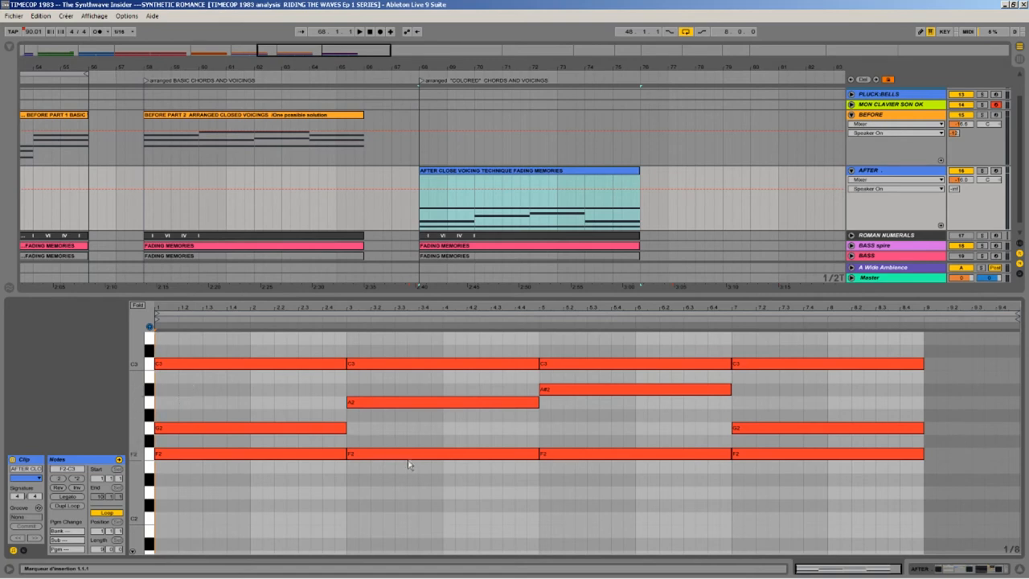
mouse_move(402, 372)
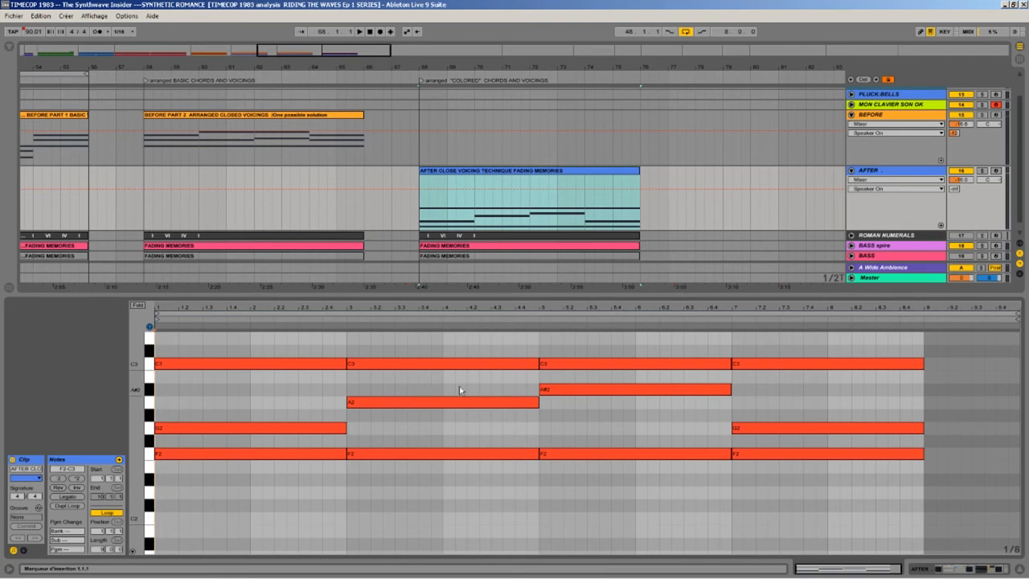
mouse_move(586, 459)
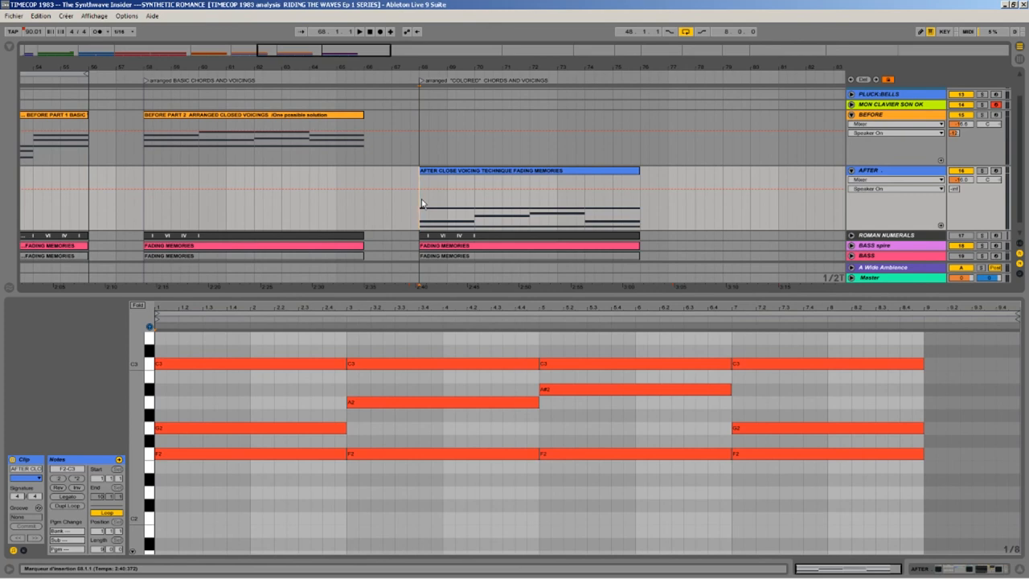
Stop the coloured-chords playback and return the playhead to the section start.
left_click(369, 31)
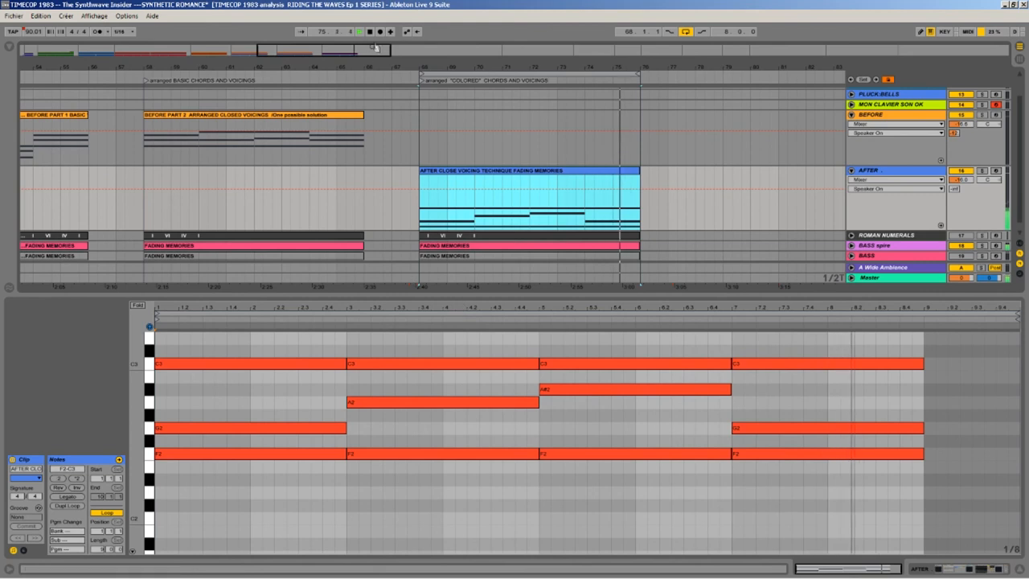
left_click(370, 32)
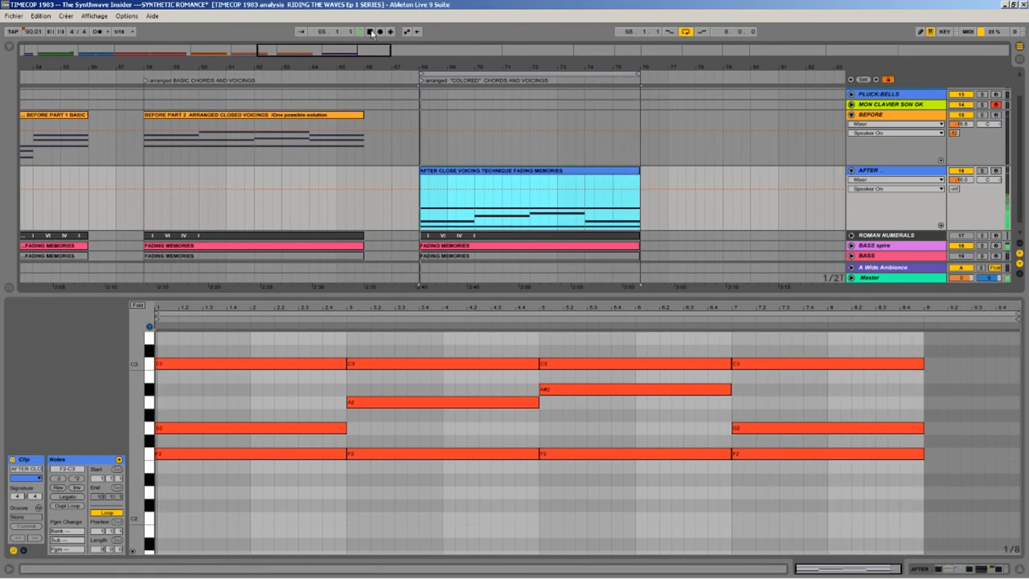
left_click(359, 32)
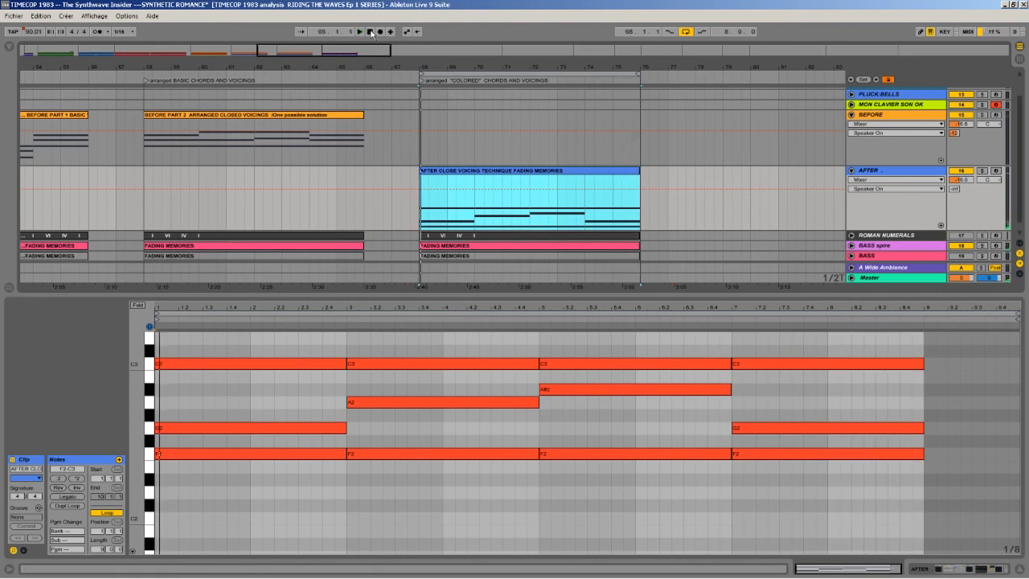